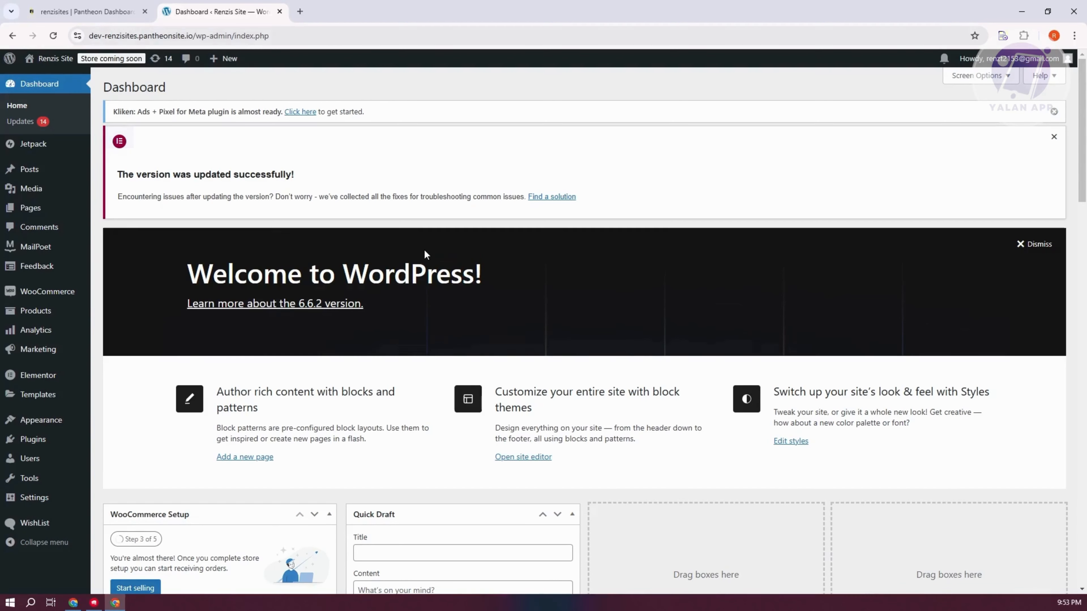
mouse_move(316, 172)
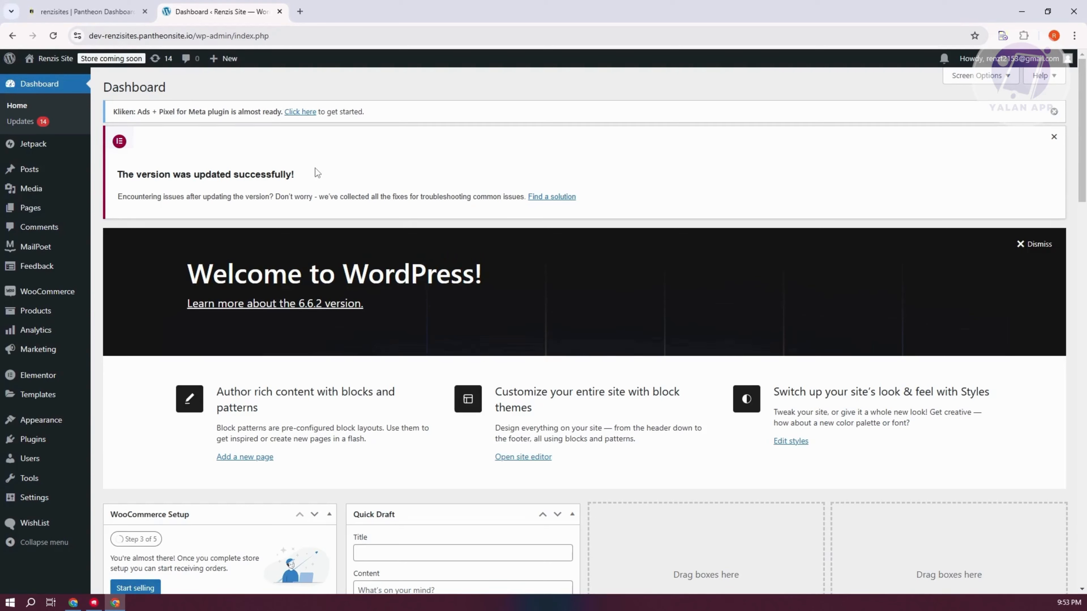
mouse_move(324, 151)
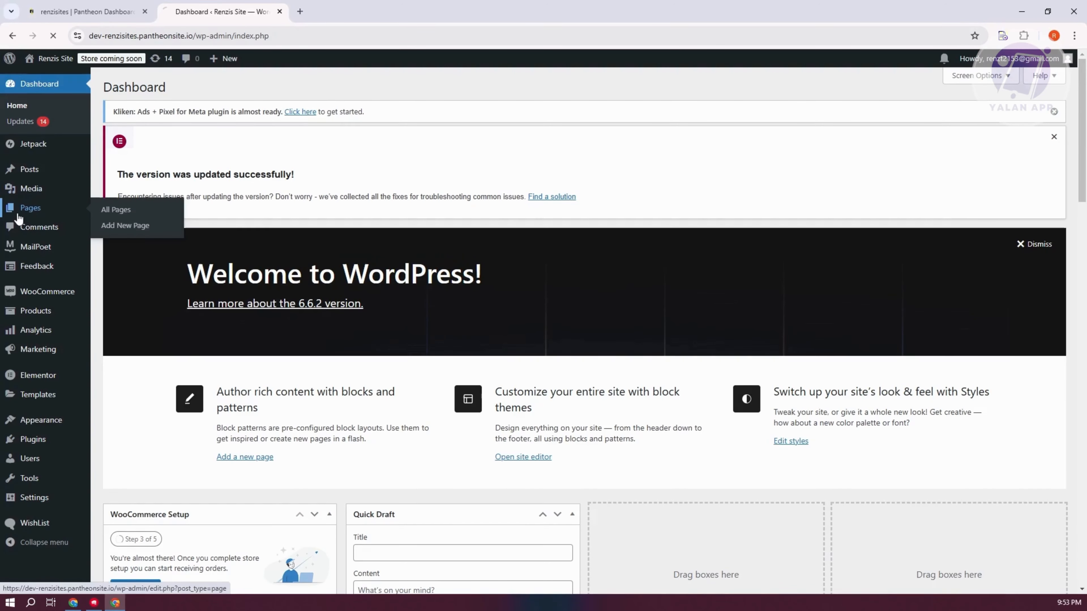
From All Pages, open the 'Elementor #68' draft for editing in Elementor.
click(115, 210)
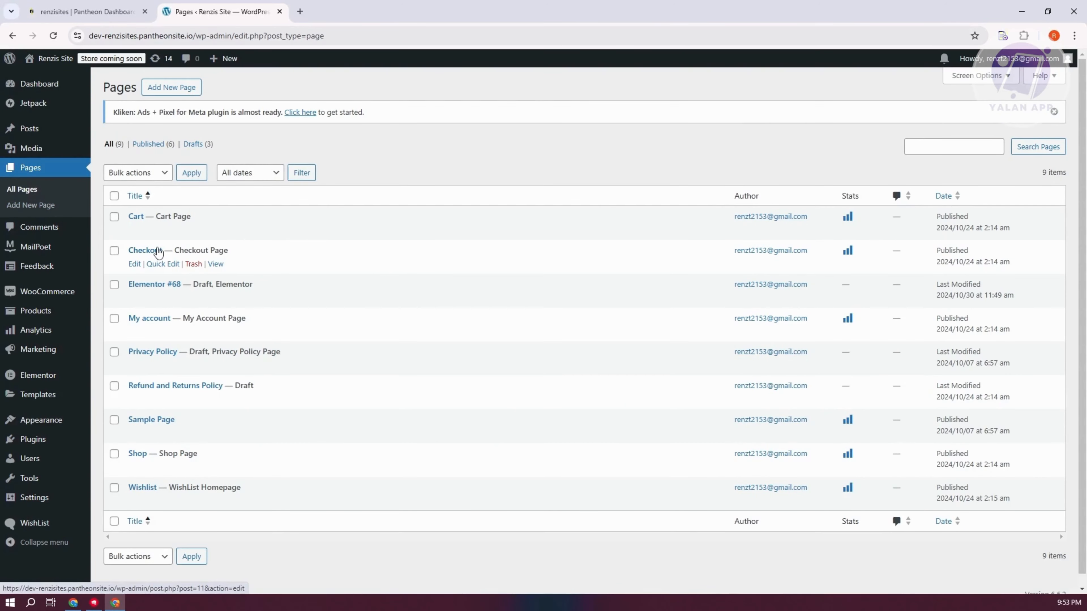
mouse_move(404, 256)
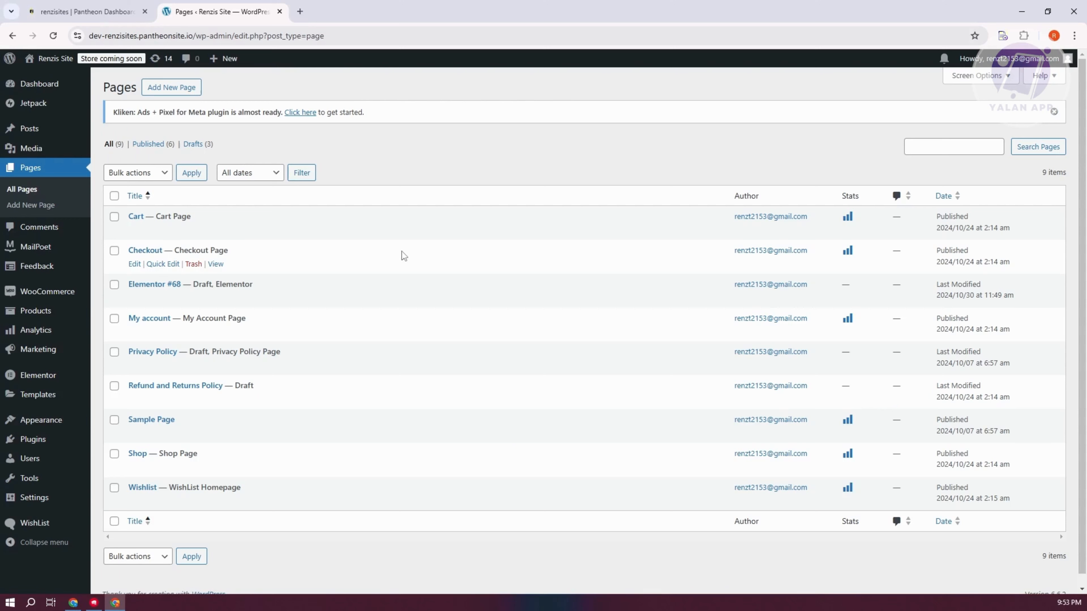
mouse_move(167, 290)
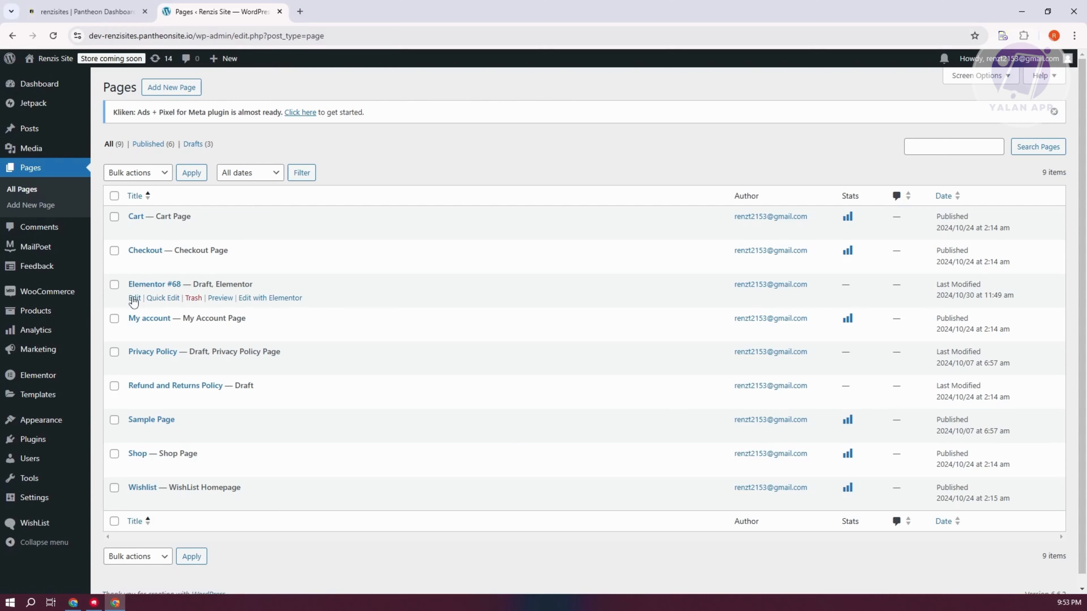
click(134, 297)
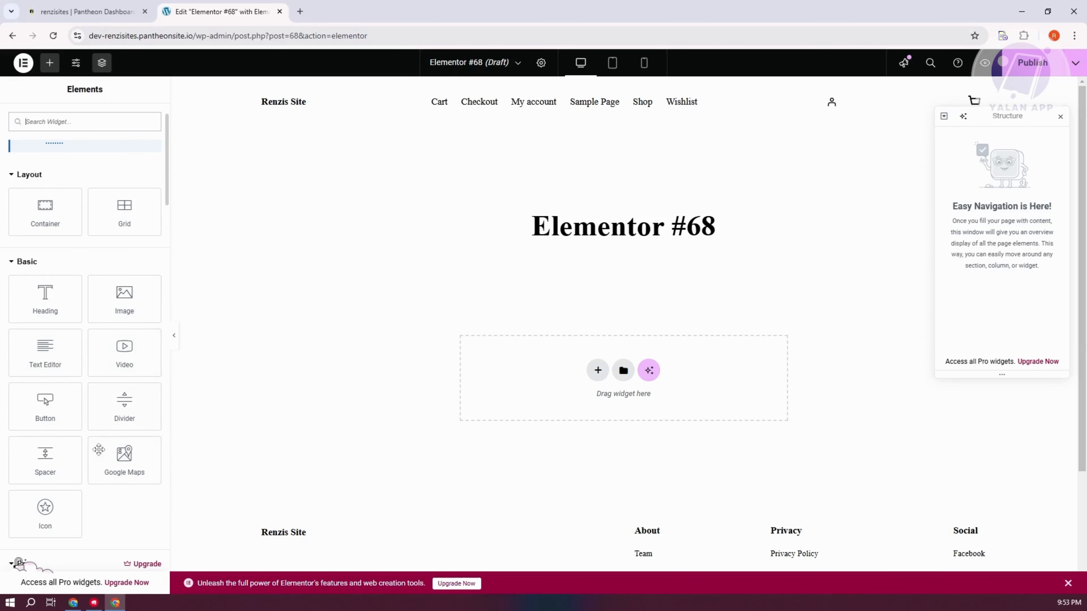
mouse_move(124, 353)
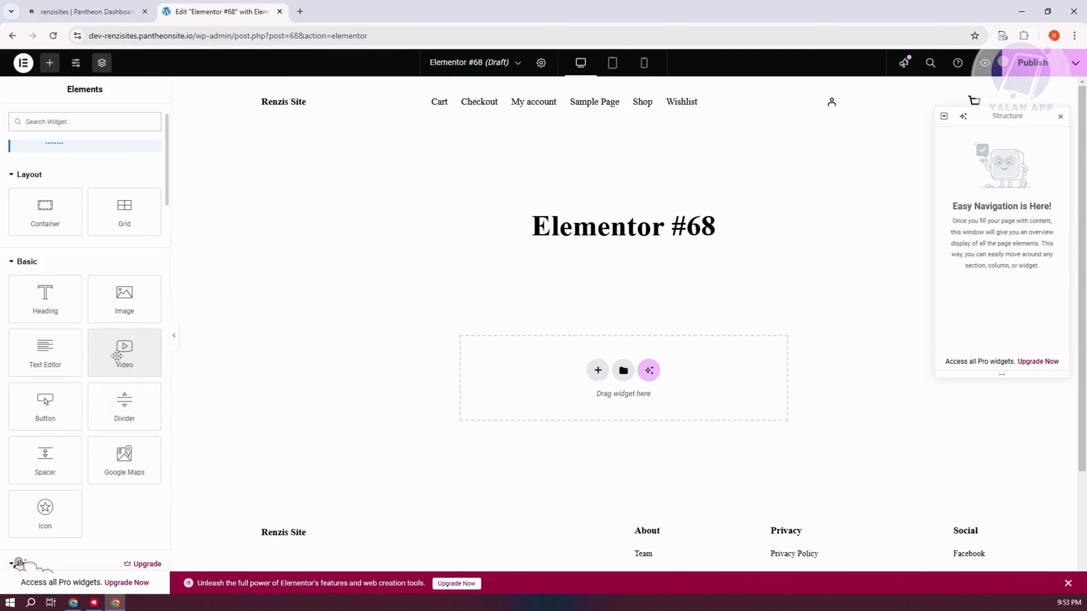
Scroll the Elements panel down to the locked Pro widgets section with Search.
scroll(down, 3)
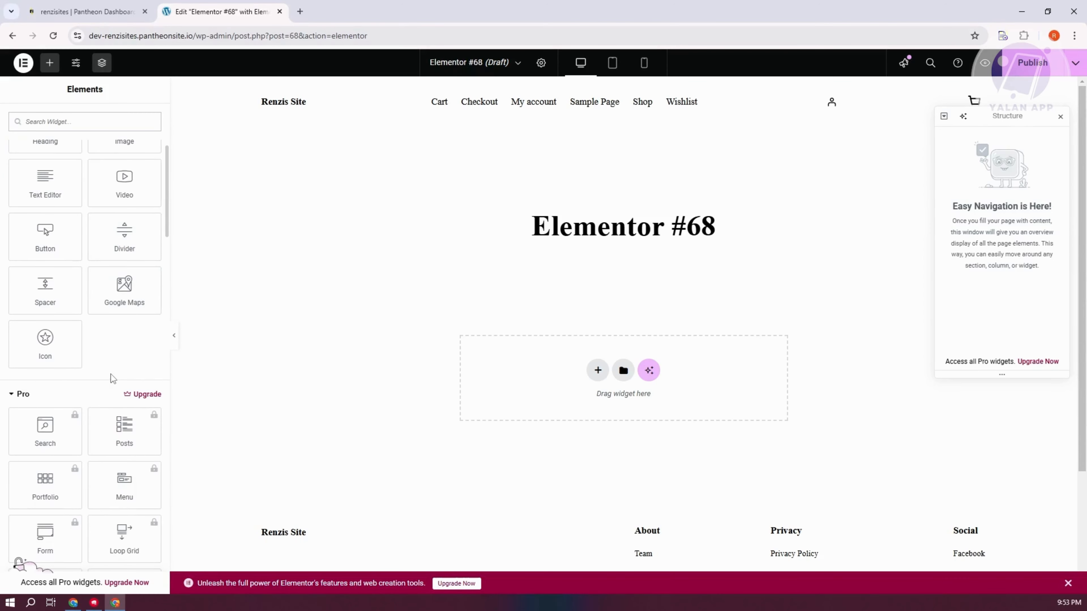
scroll(down, 3)
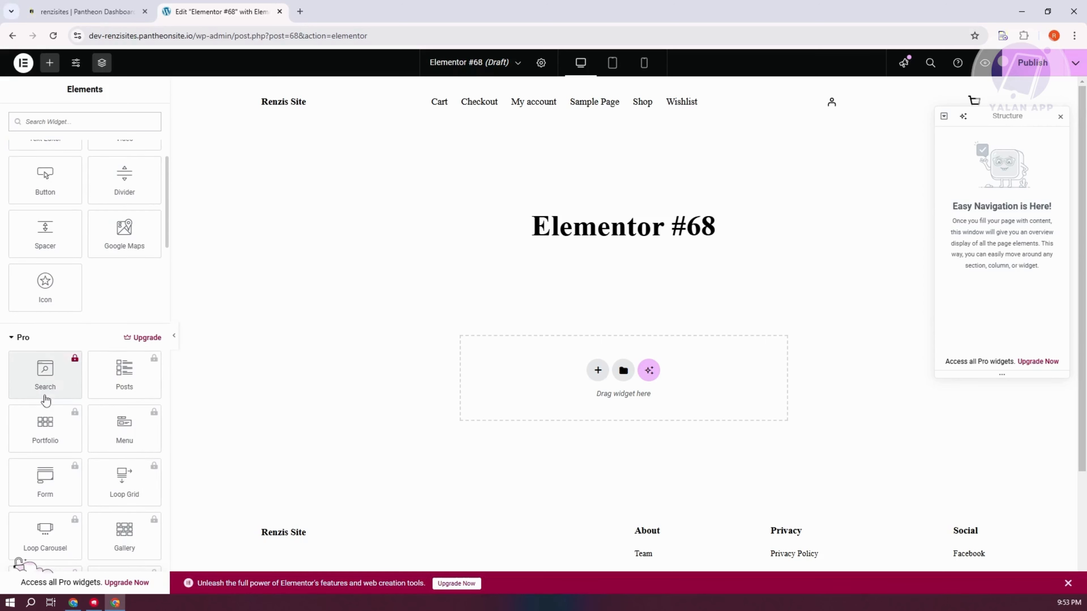
mouse_move(56, 399)
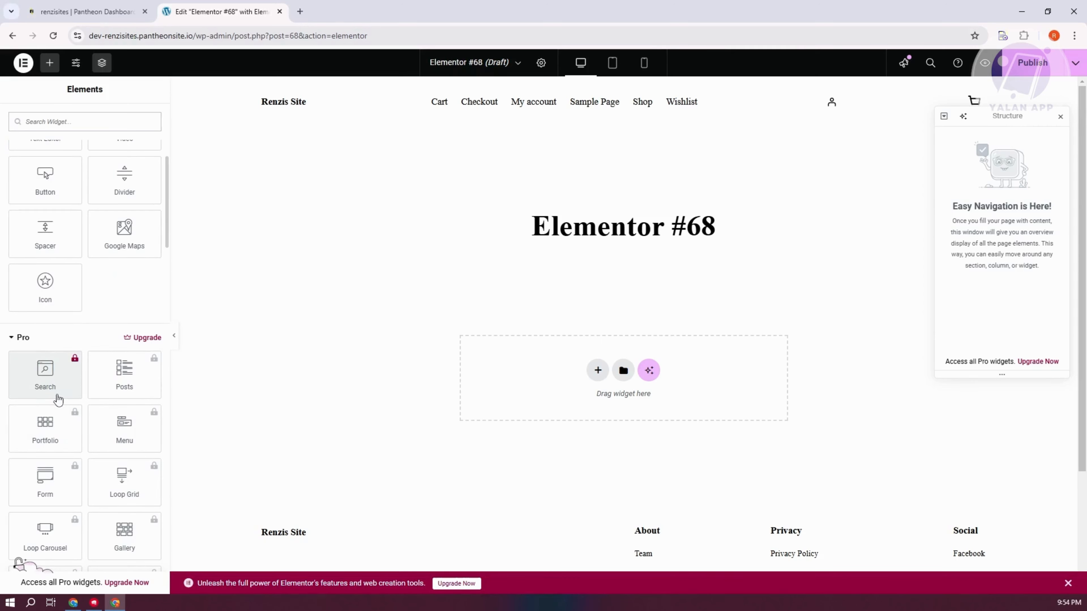
mouse_move(55, 395)
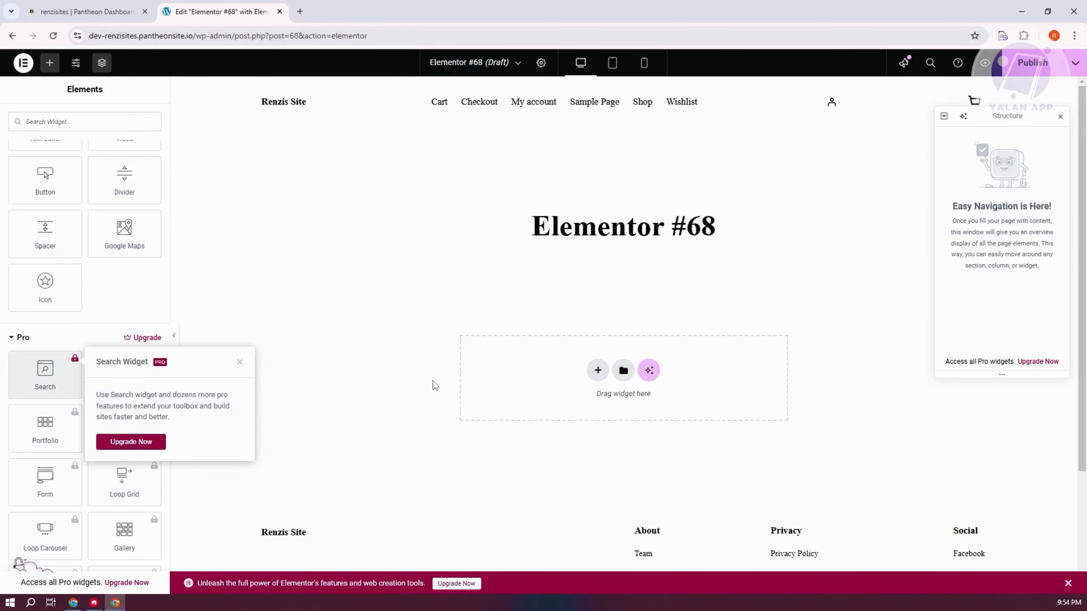
mouse_move(249, 362)
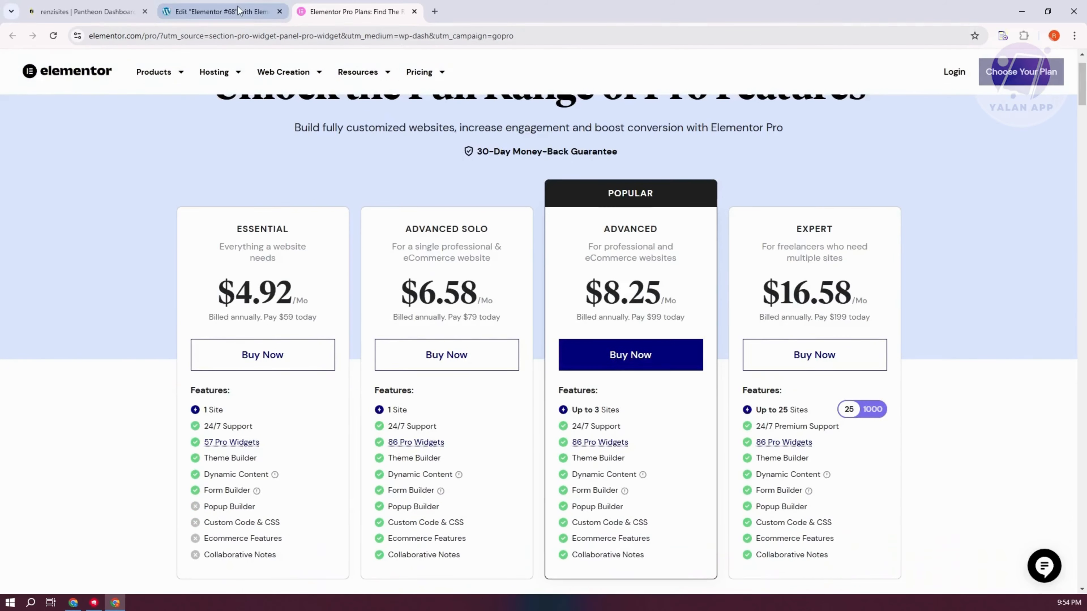
Return from the Elementor Pro pricing tab to the Elementor editor tab.
click(222, 12)
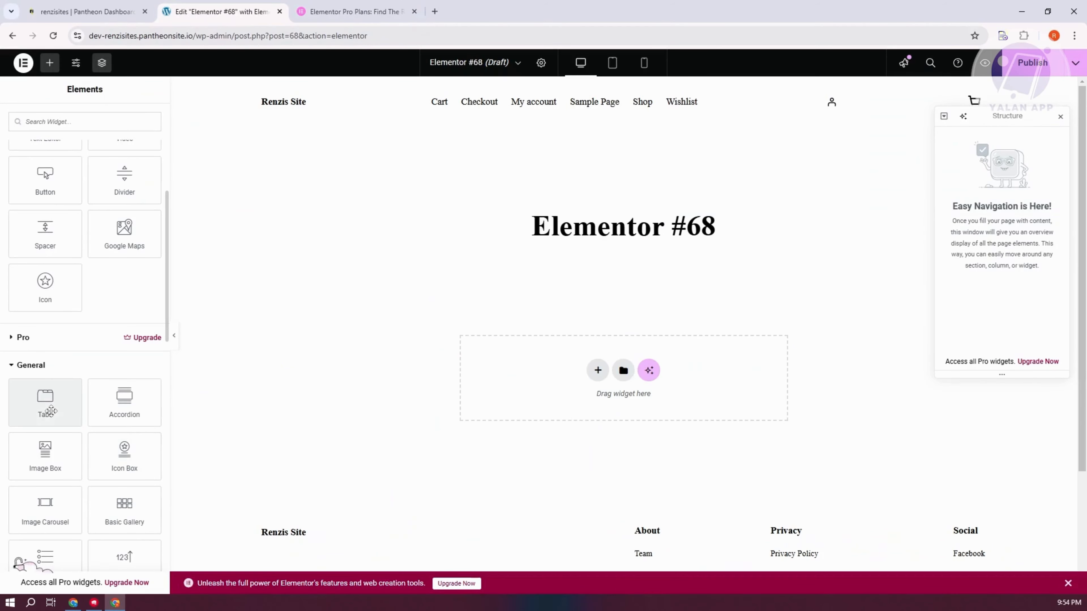